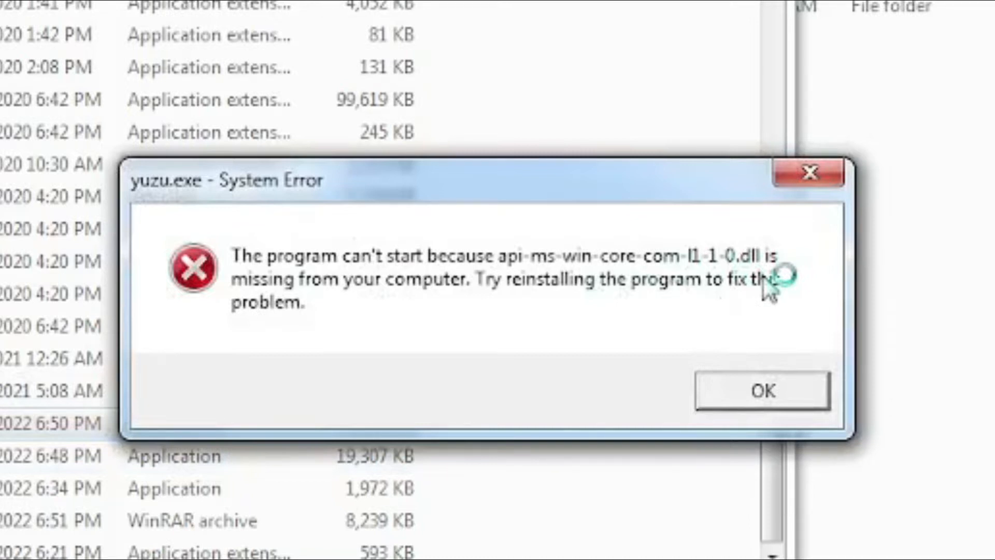
Dismiss the yuzu.exe missing-DLL error and browse back through the latest build's extracted folder.
left_click(761, 389)
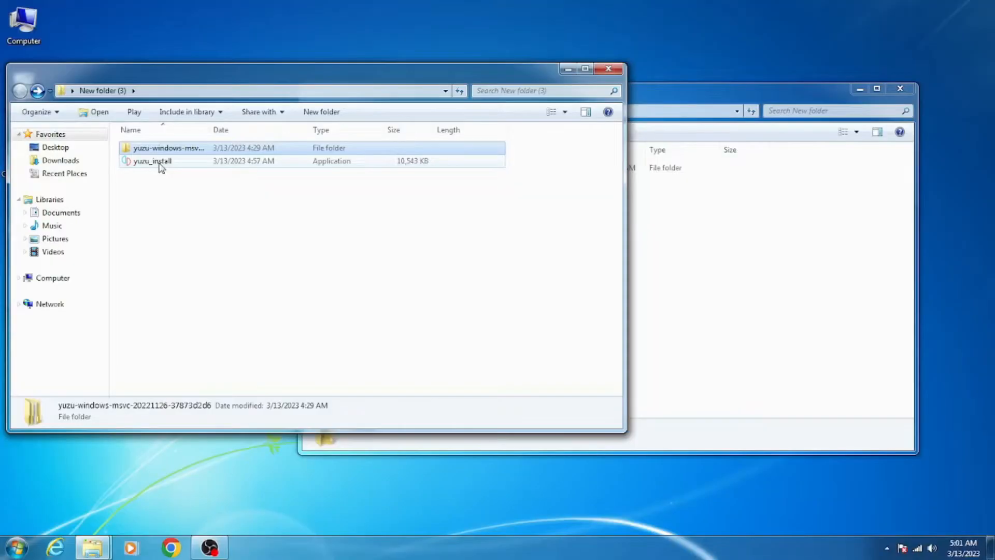
double_click(152, 161)
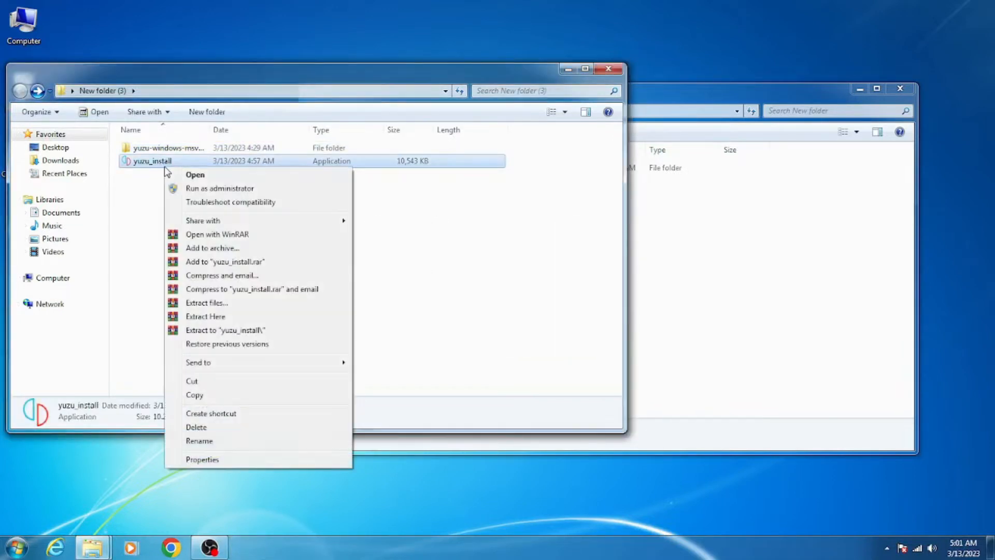
left_click(195, 174)
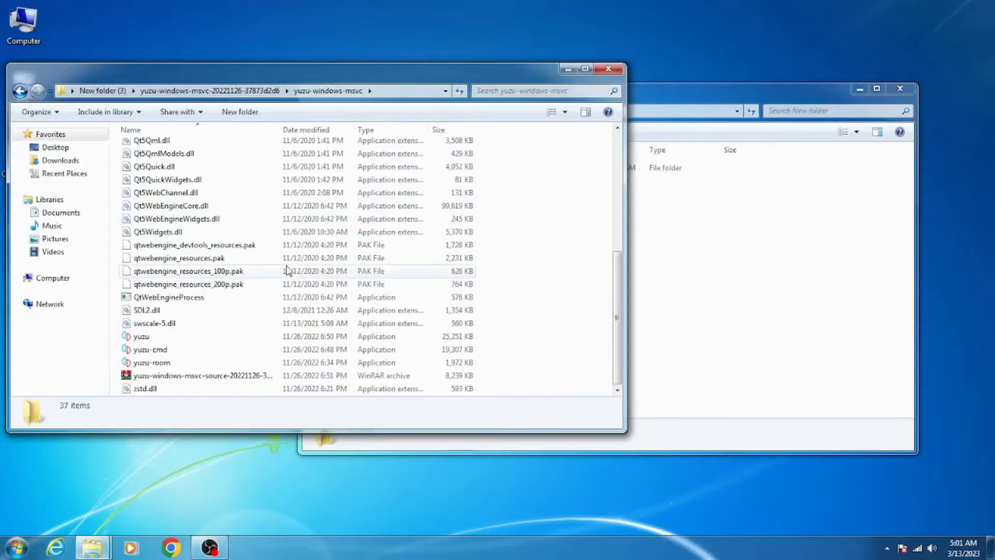
double_click(141, 336)
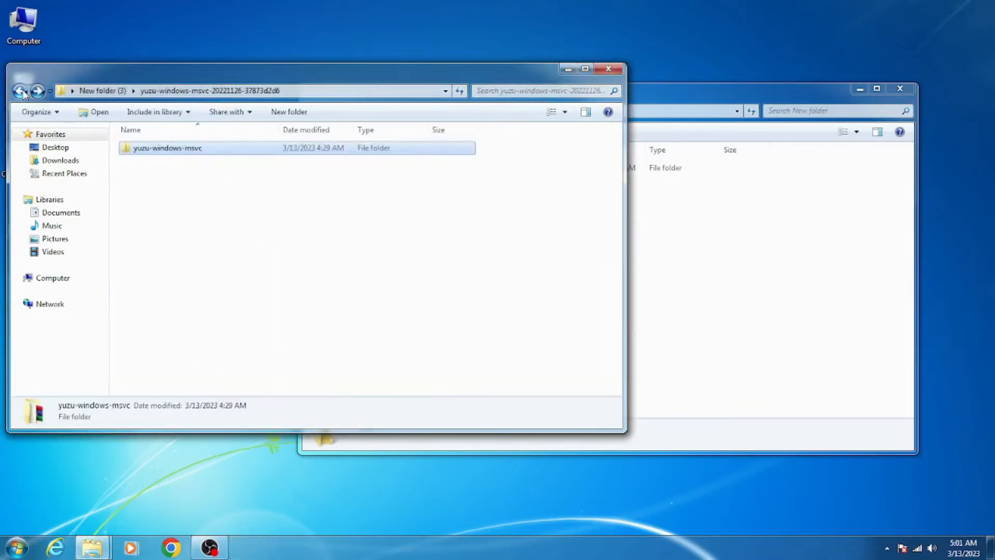
Run yuzu_install from New folder (3) and dismiss its missing-DLL System Error.
left_click(21, 90)
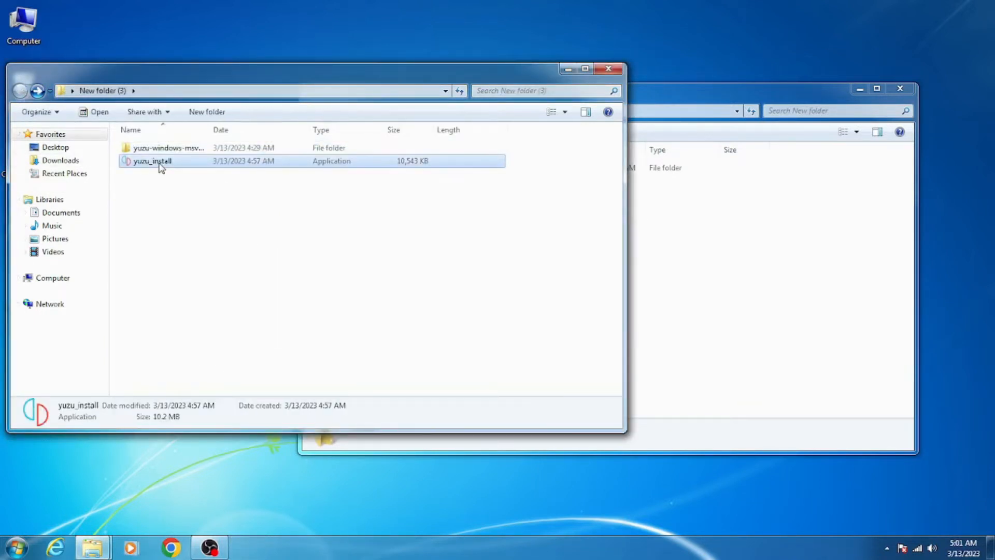
mouse_move(392, 257)
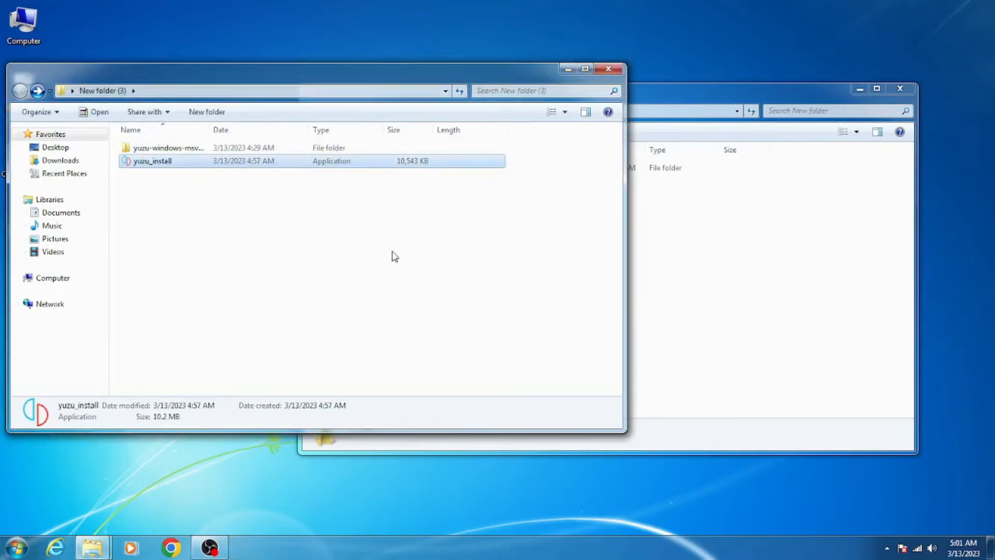
double_click(152, 160)
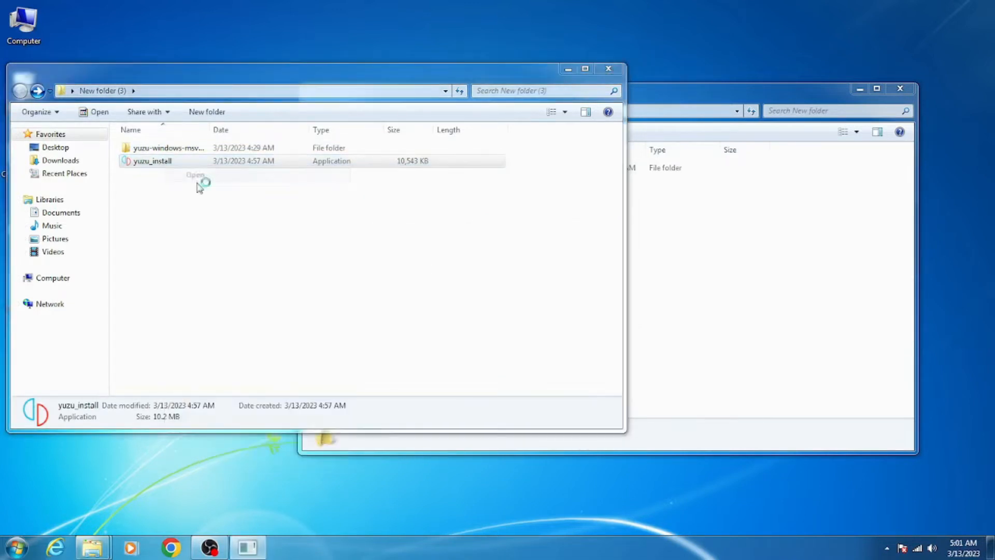
double_click(151, 161)
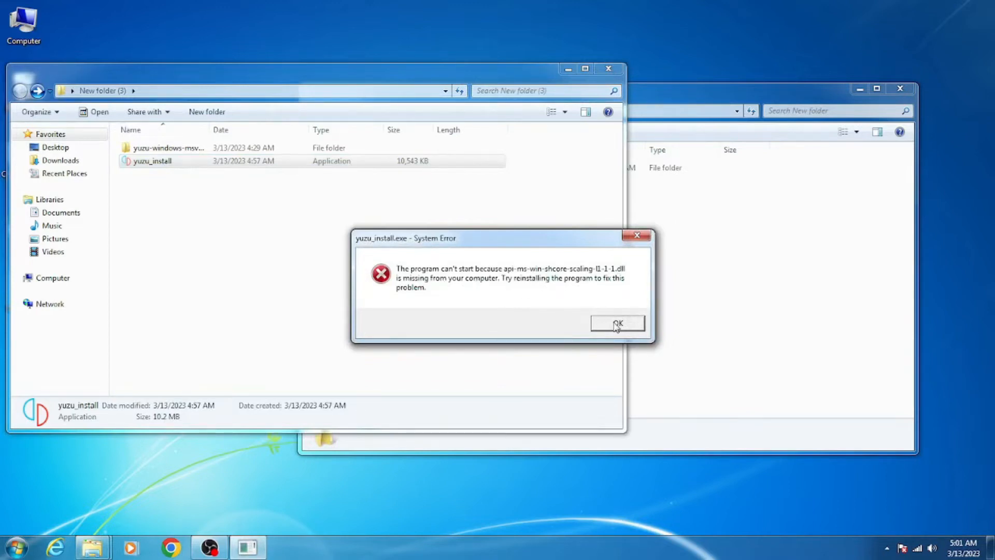
left_click(617, 323)
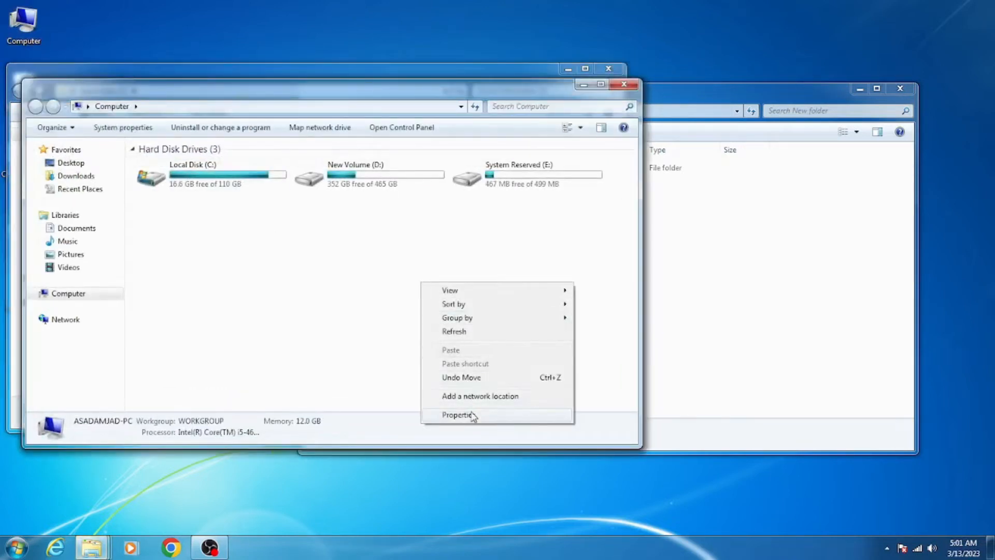
View System properties confirming 64-bit Windows 7 Professional SP1, then close them.
left_click(458, 415)
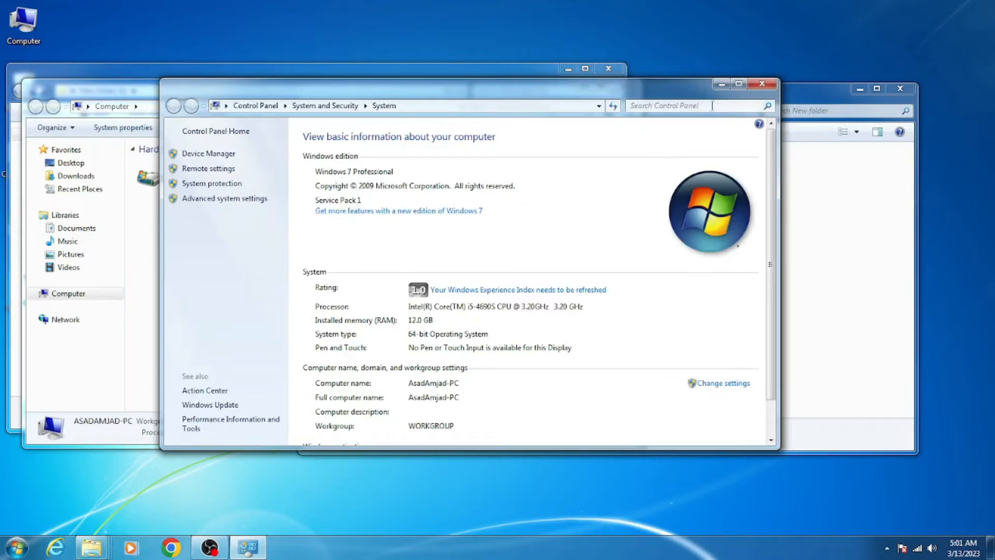
left_click(762, 83)
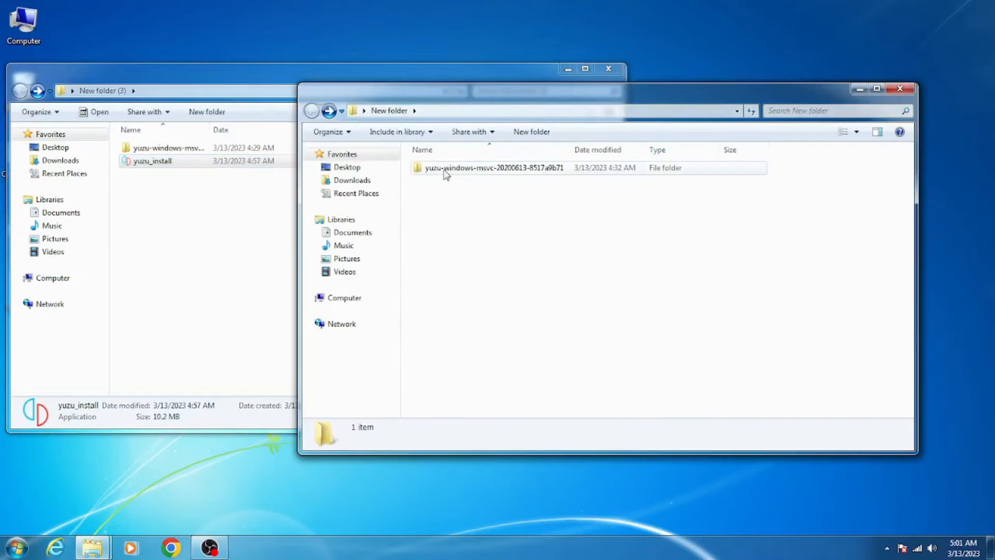
double_click(493, 168)
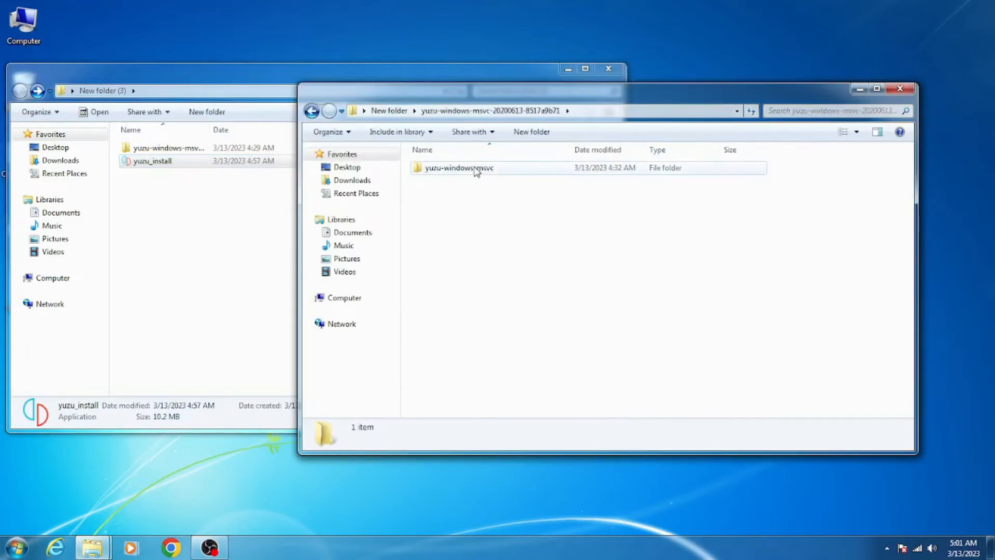
double_click(458, 168)
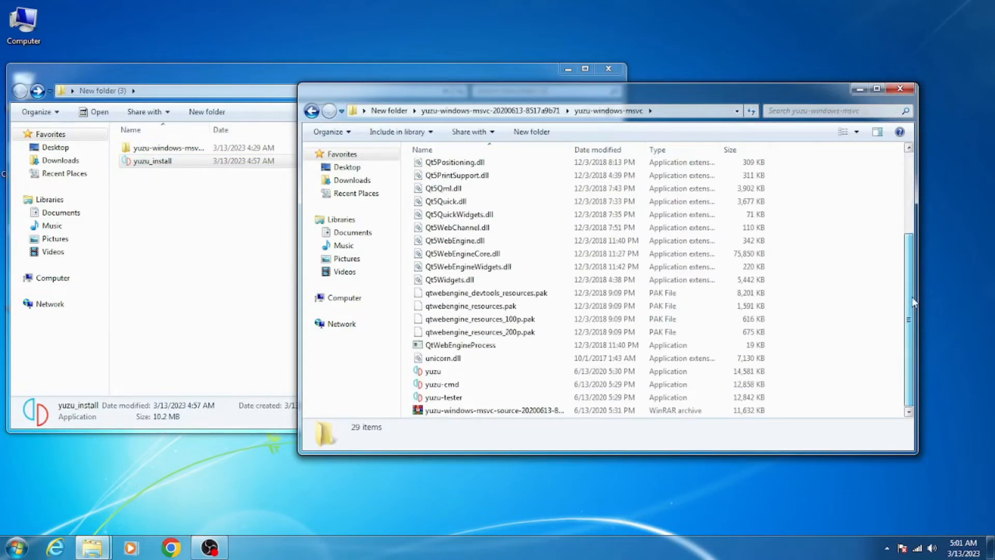
right_click(434, 371)
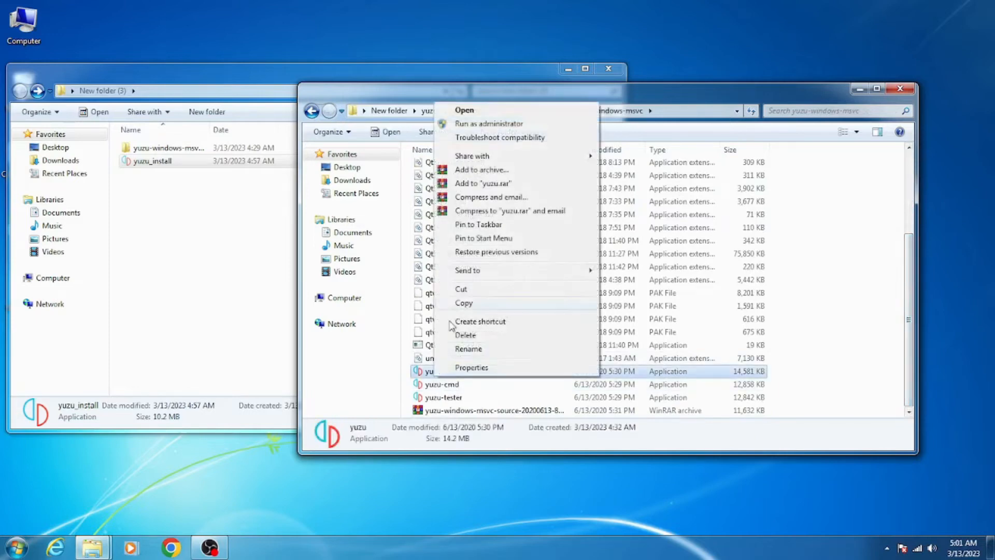
left_click(465, 110)
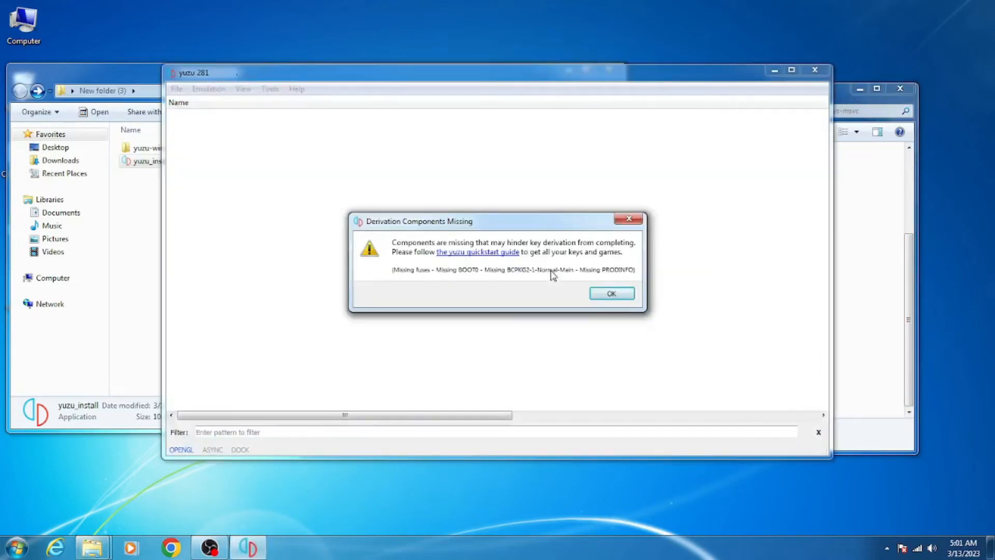
left_click(610, 293)
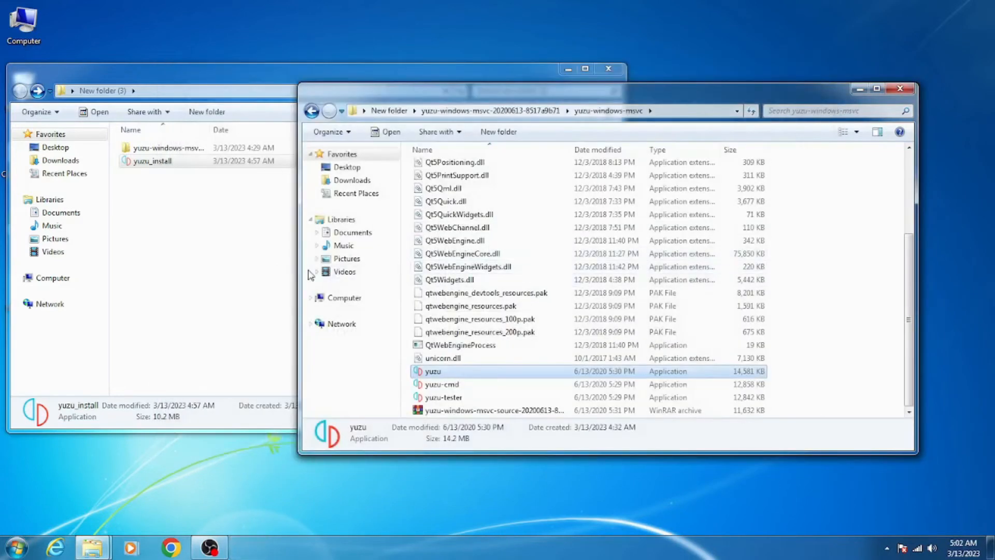
right_click(152, 161)
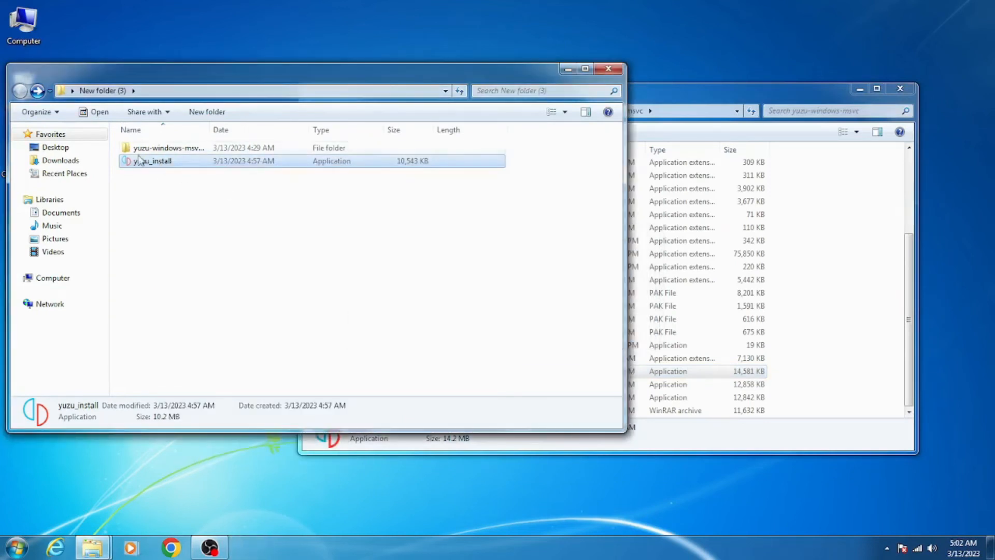
Launch the 20221126 yuzu build, dismiss its api-ms-win-core DLL error, then start the 20200613 build.
double_click(168, 147)
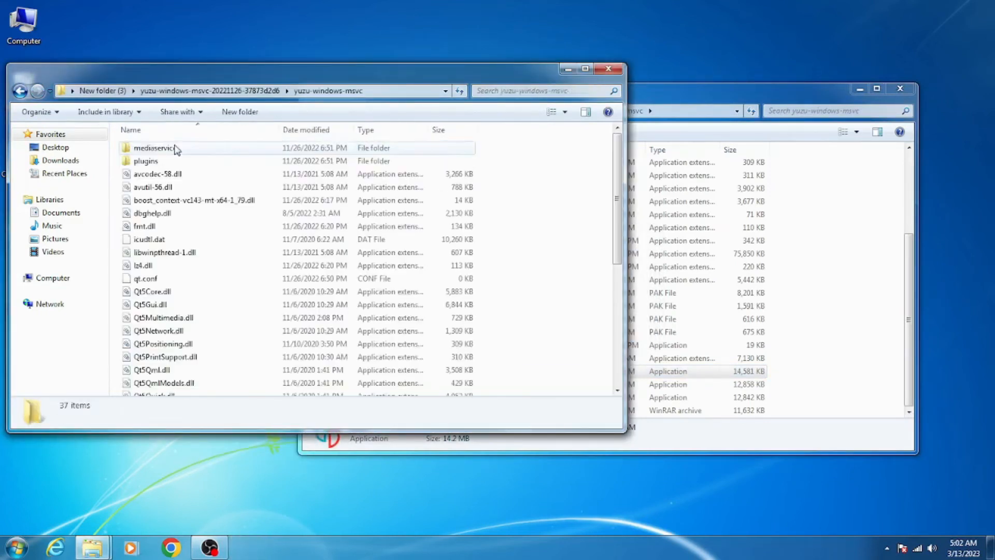
scroll("down", 3)
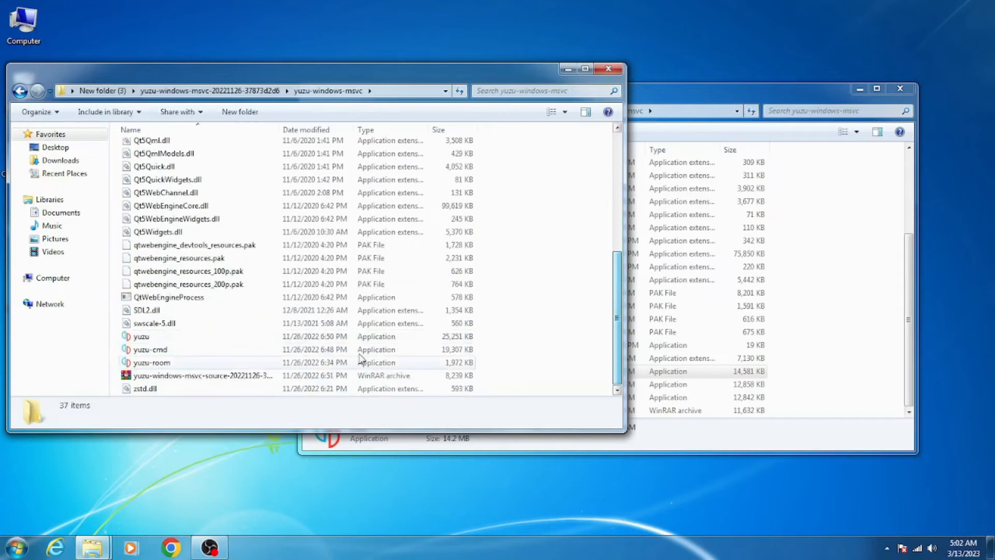
right_click(140, 336)
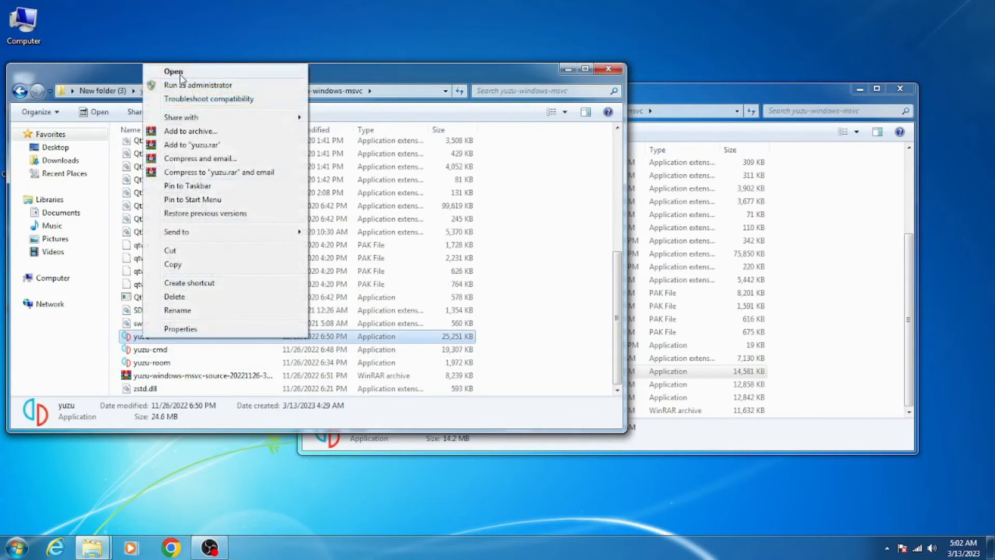
left_click(174, 72)
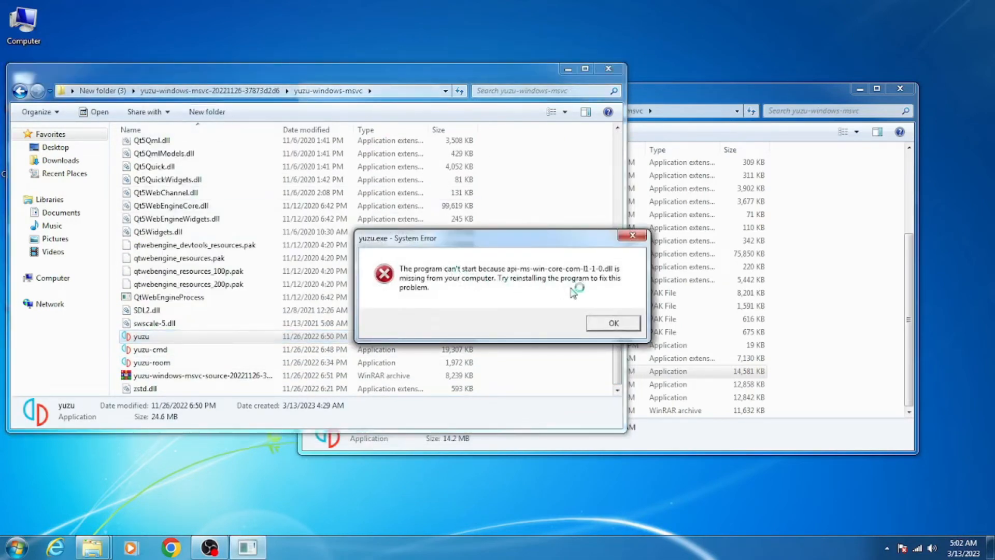
left_click(613, 323)
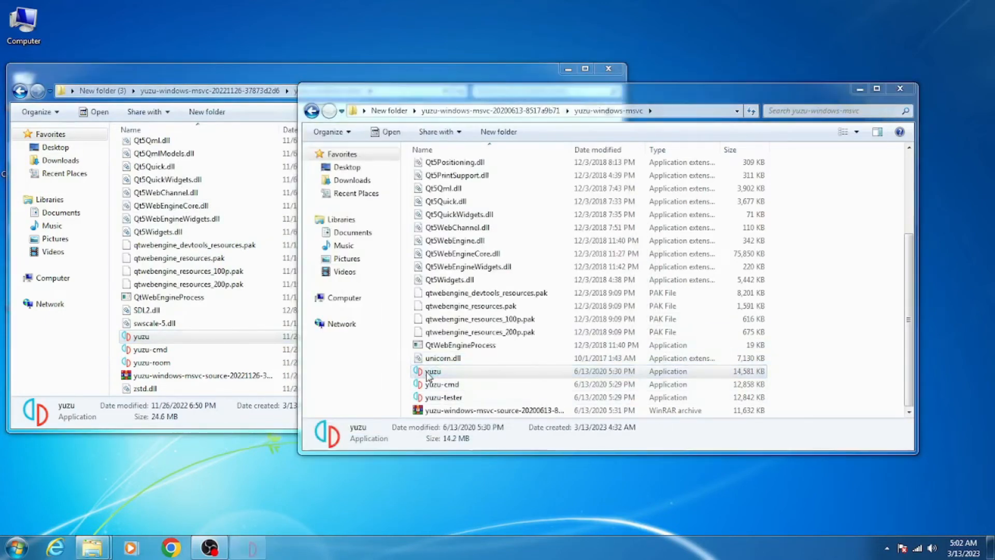
double_click(433, 371)
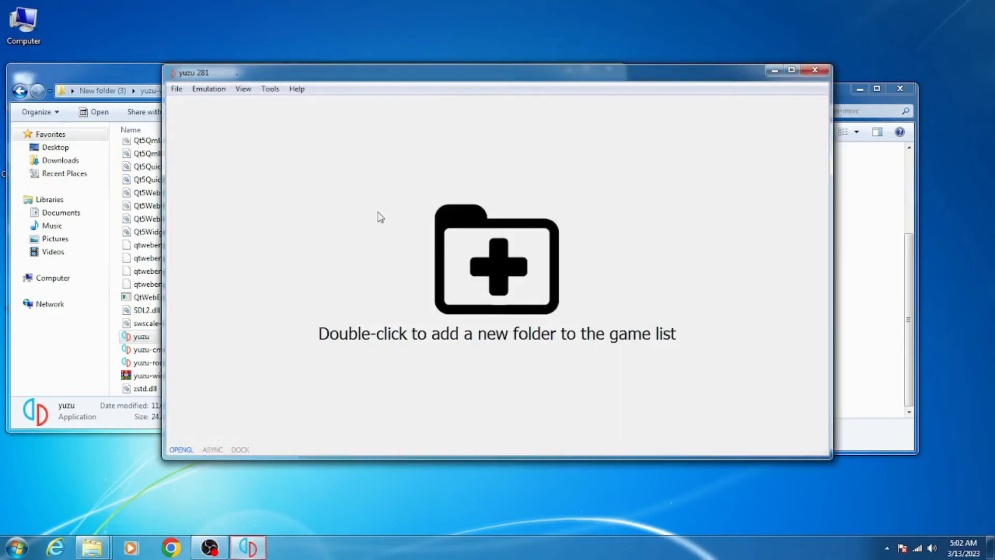
mouse_move(196, 81)
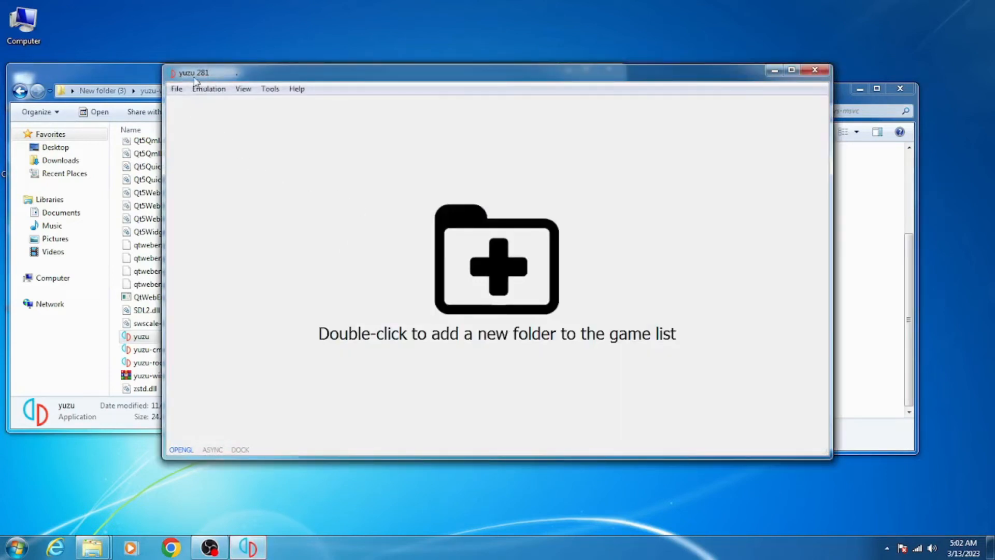
mouse_move(310, 165)
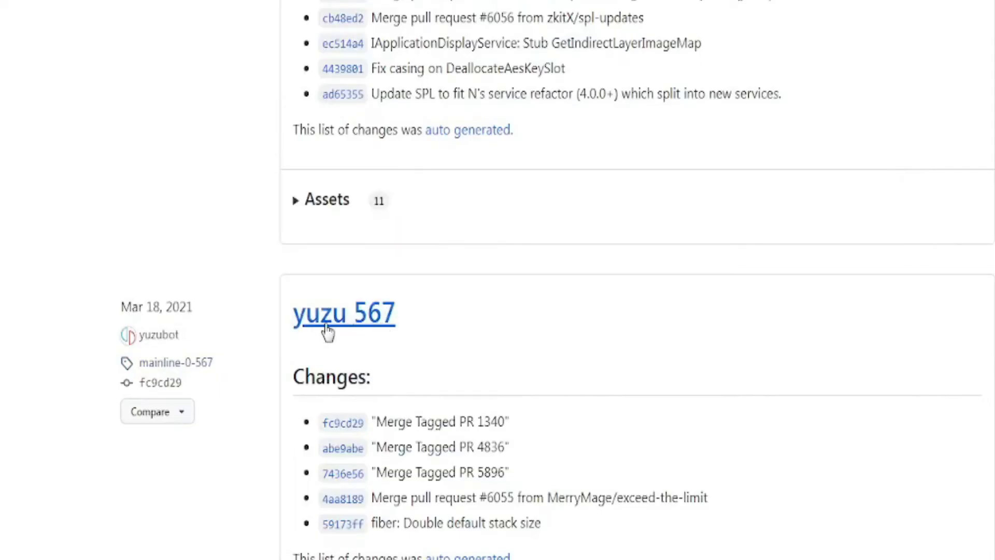
mouse_move(210, 347)
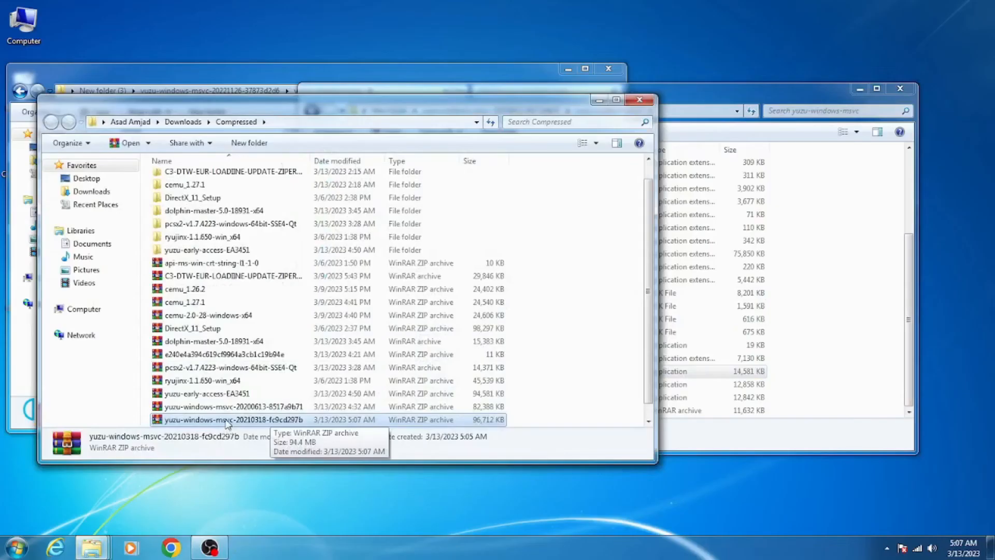
Extract the 20210318 yuzu zip into its own folder and browse into it.
right_click(228, 419)
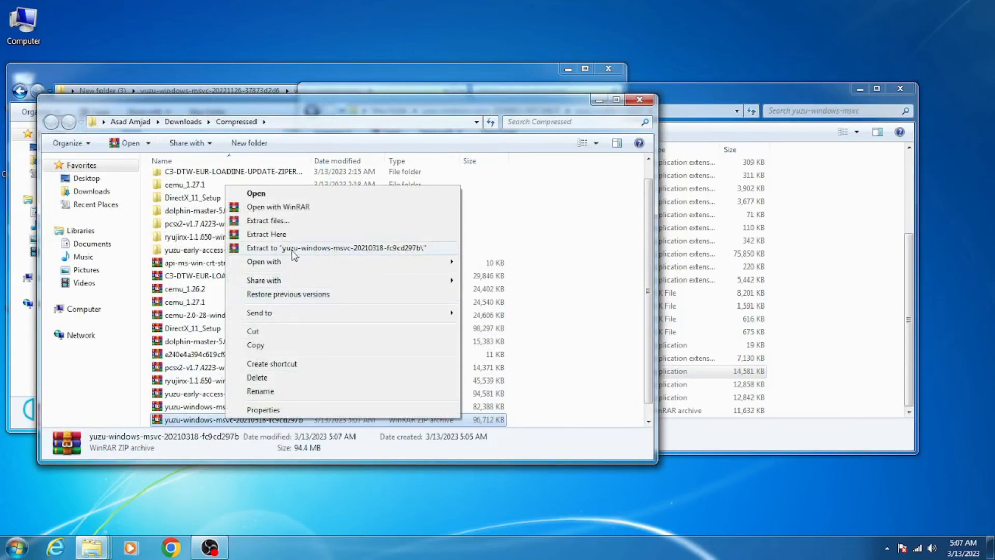
left_click(343, 247)
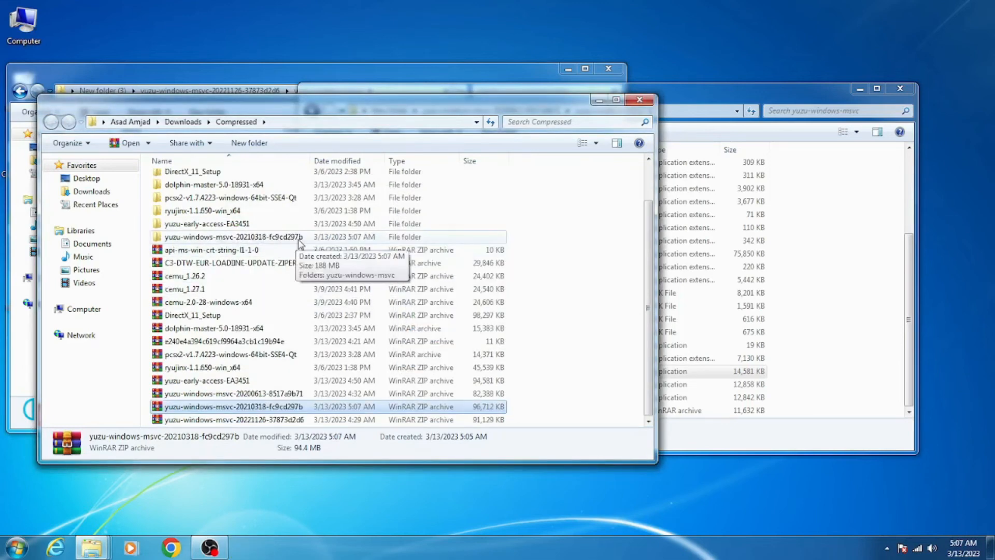
double_click(234, 236)
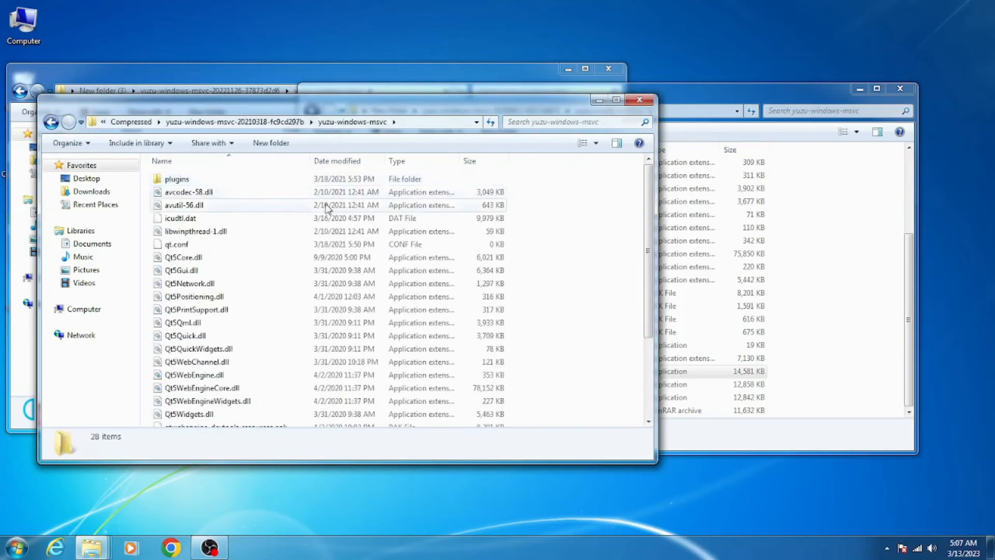
scroll("down", 3)
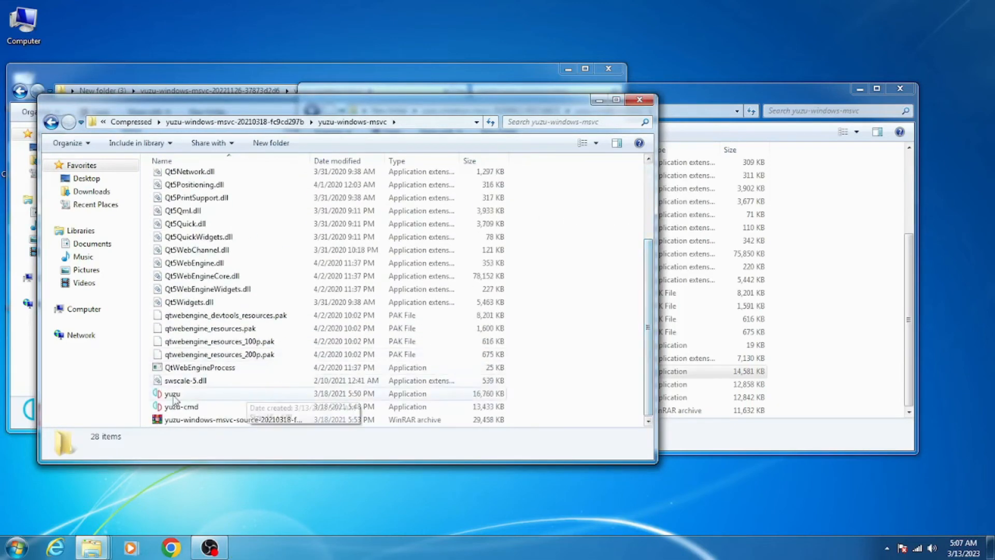
Launch the extracted yuzu 567 and dismiss the Derivation Components Missing warning.
right_click(171, 394)
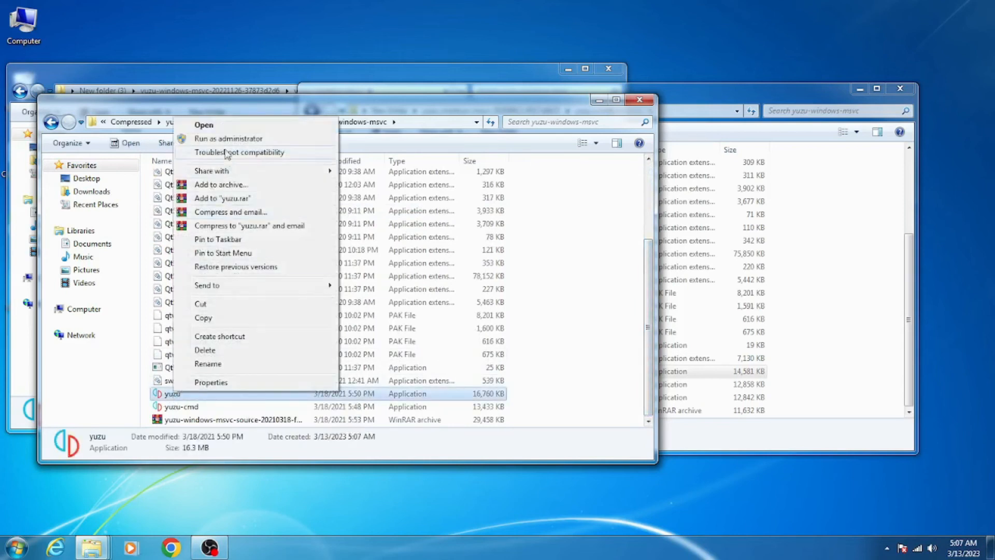
left_click(425, 302)
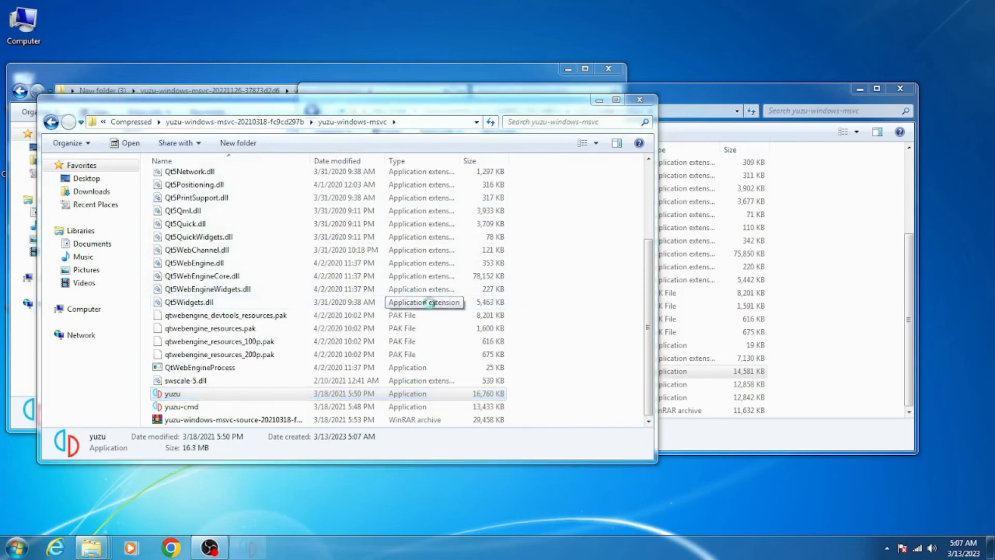
double_click(171, 394)
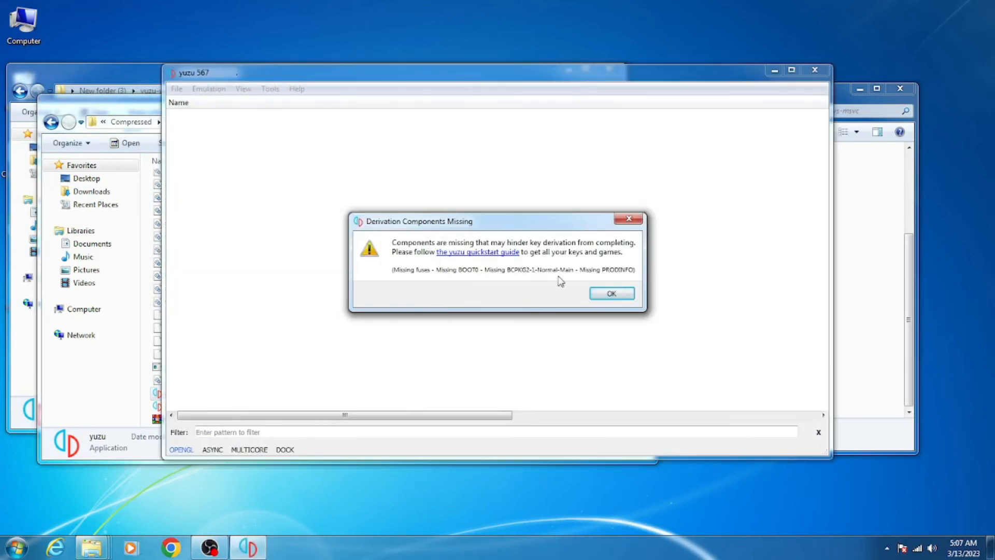
left_click(611, 292)
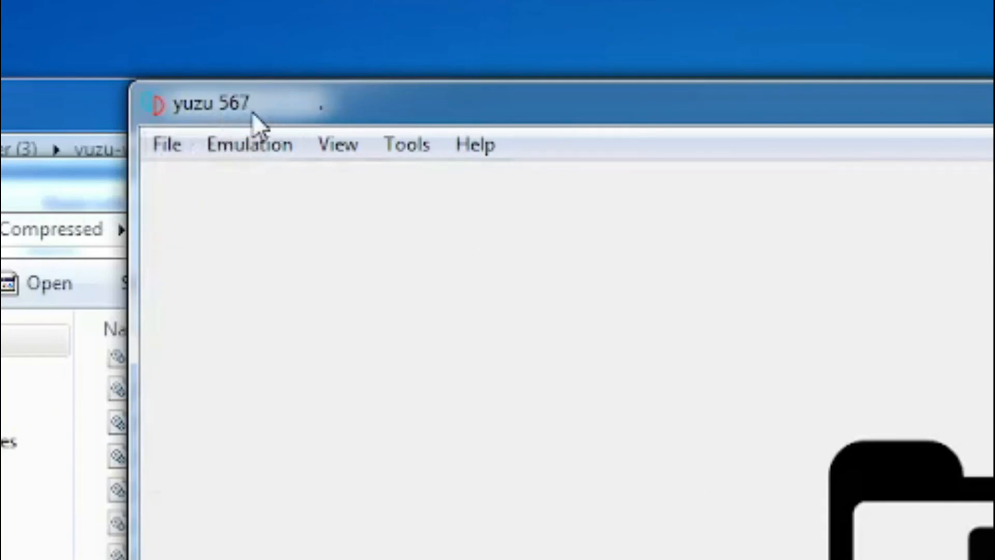
mouse_move(248, 131)
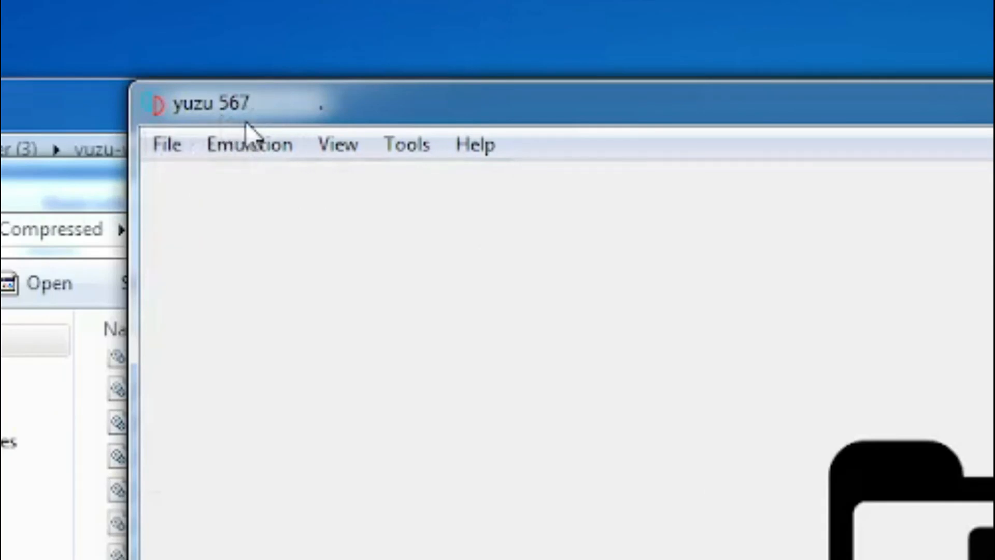